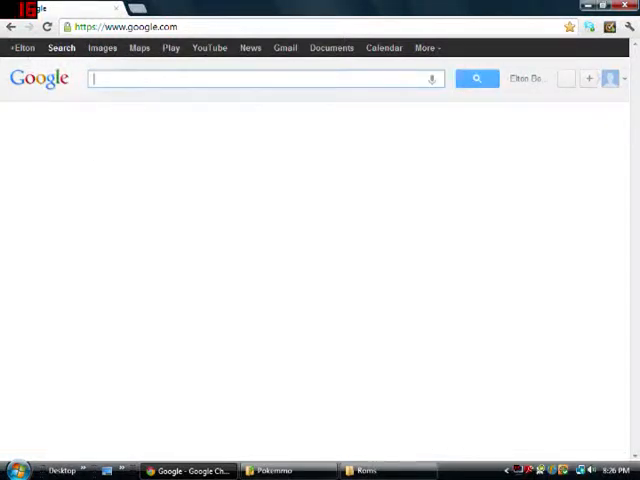
# Close the Pokemmo and Roms folder windows, leaving only Chrome on Google
pyautogui.click(272, 470)
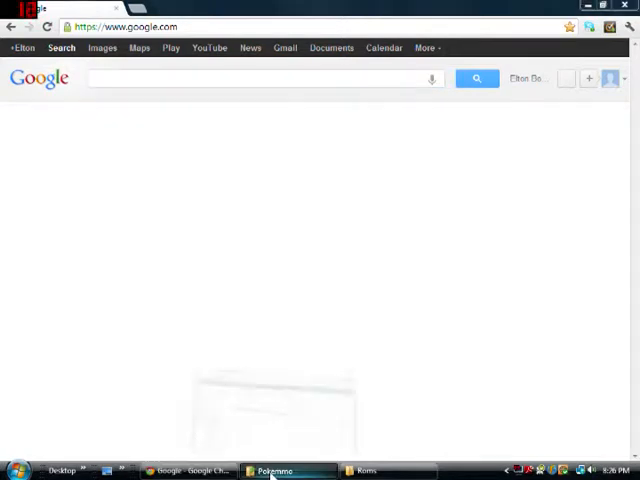
pyautogui.click(274, 470)
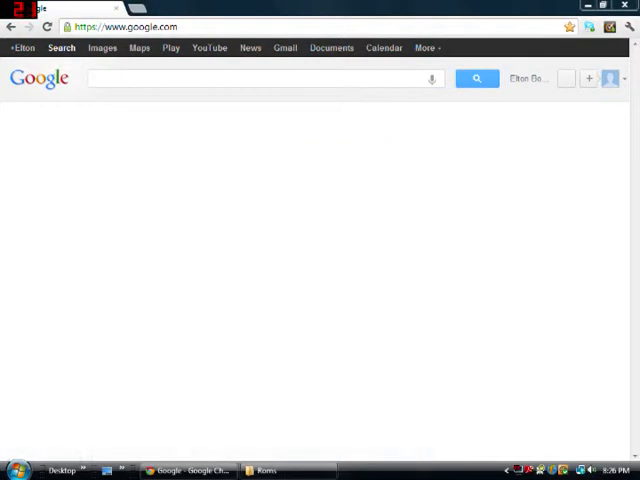
pyautogui.click(264, 470)
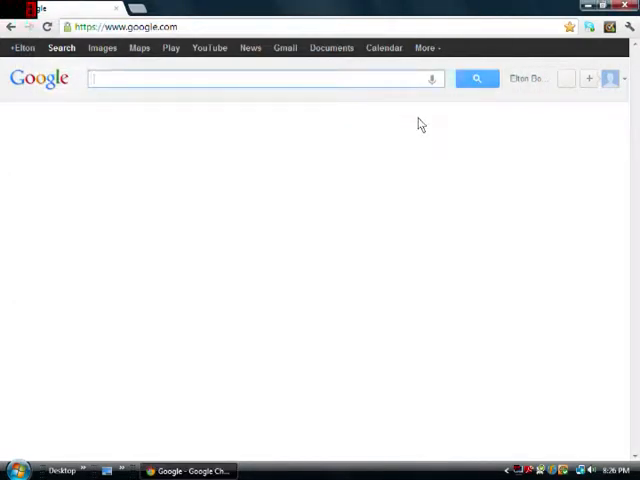
# Search Google for 'pokemmo' to get the results list
pyautogui.write('pokemmo')
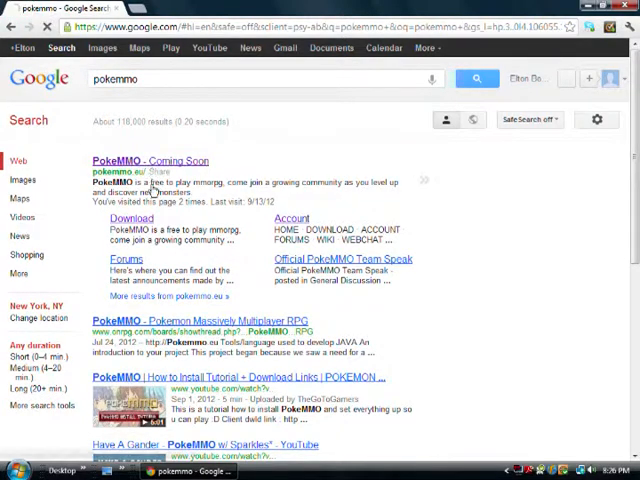
# Go to the PokeMMO official site from the results and reach its download guide
pyautogui.click(152, 160)
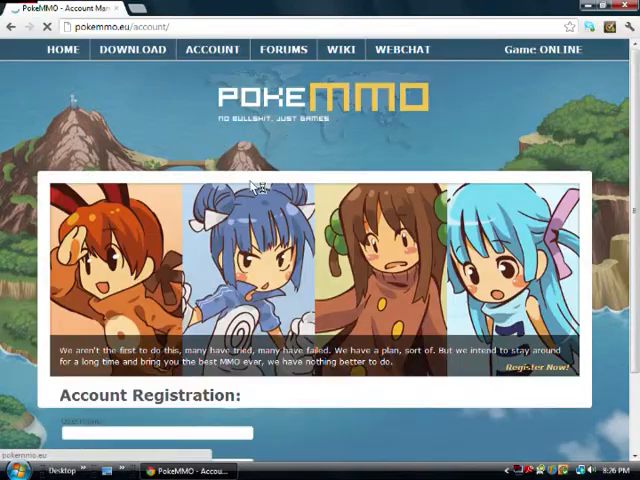
pyautogui.scroll(-3)
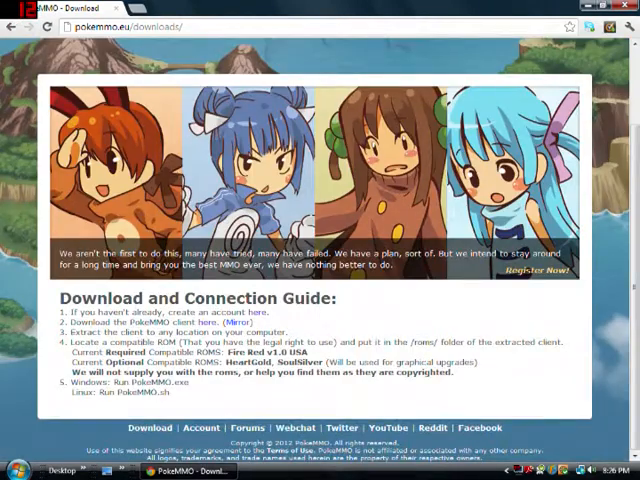
pyautogui.moveTo(228, 332)
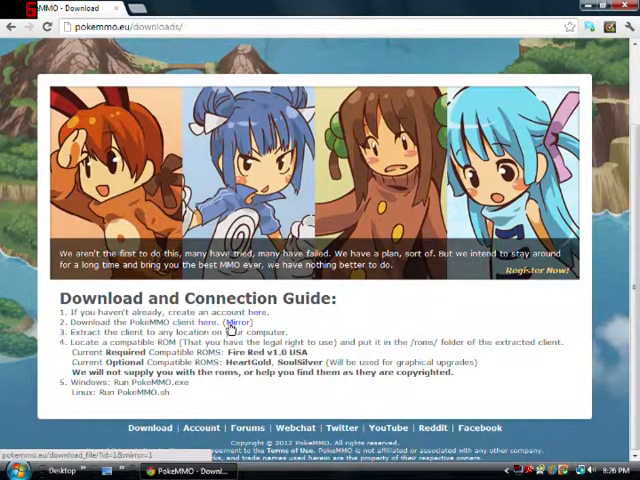
# Download PokeMMO-Client.zip from Localhostr via the guide's client link
pyautogui.click(232, 322)
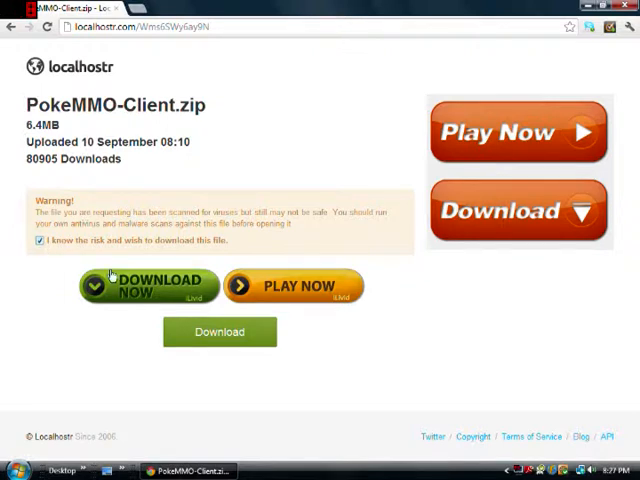
pyautogui.click(220, 332)
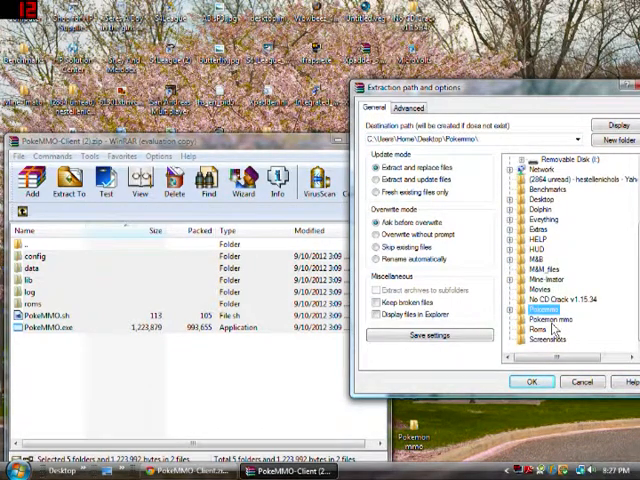
# Extract the client archive into the Pokemon mmo folder
pyautogui.click(548, 320)
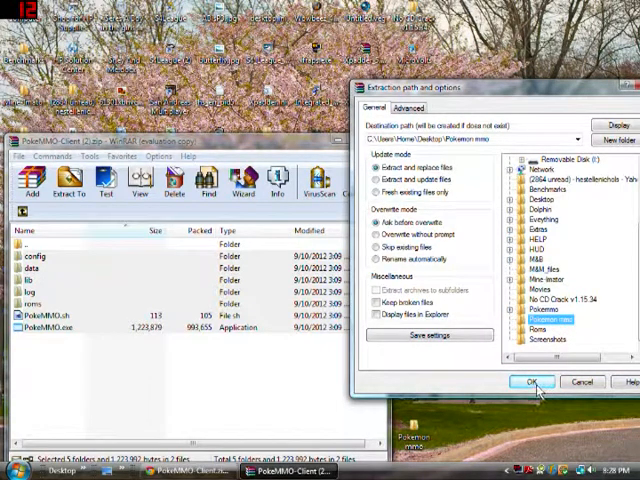
pyautogui.click(532, 382)
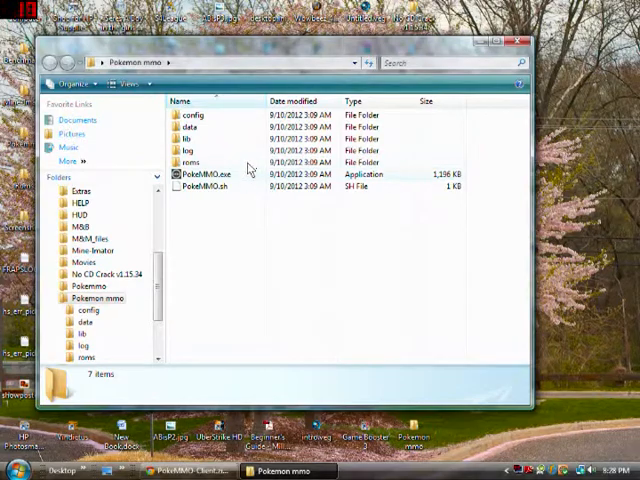
# Check the roms folder, then launch PokeMMO.exe to reach the login screen
pyautogui.doubleClick(190, 160)
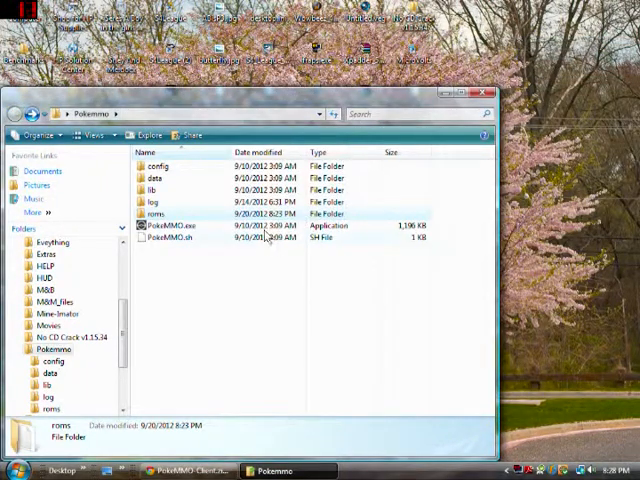
pyautogui.click(184, 224)
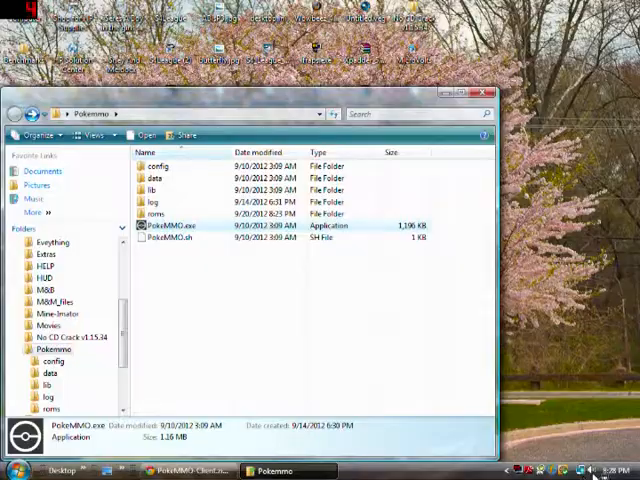
pyautogui.doubleClick(172, 224)
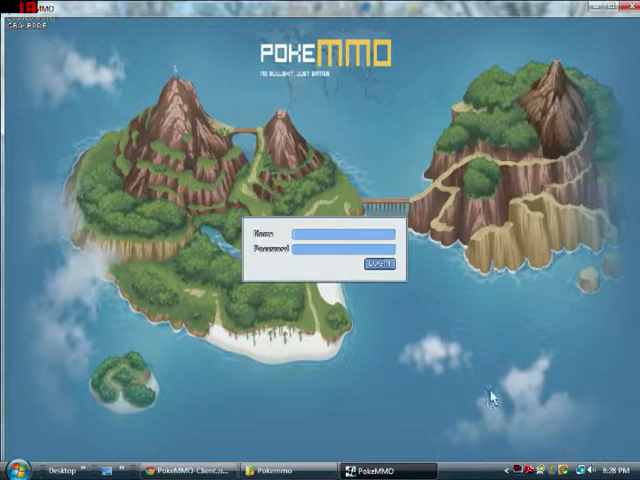